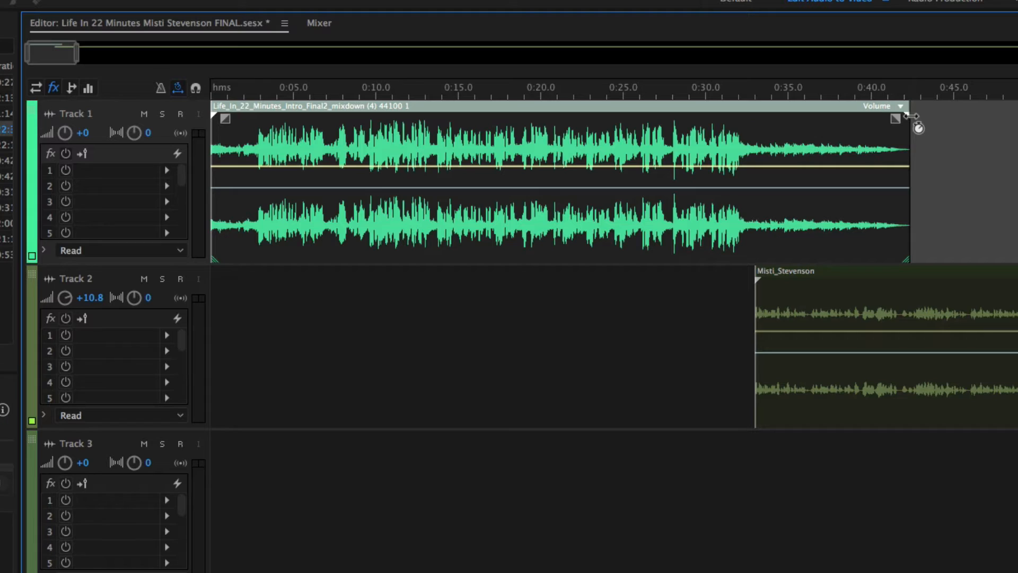
Experiment with the intro clip's stretch handle, compressing it down to about 68%
{"action": "left_click_drag", "start_coordinate": [917, 126], "coordinate": [929, 120]}
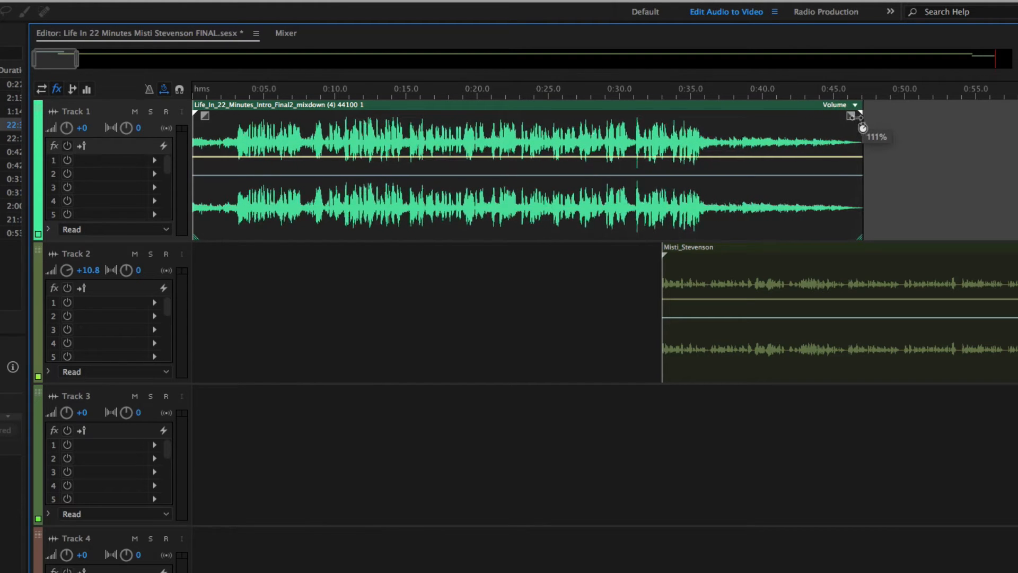
{"action": "left_click_drag", "start_coordinate": [857, 116], "coordinate": [773, 120]}
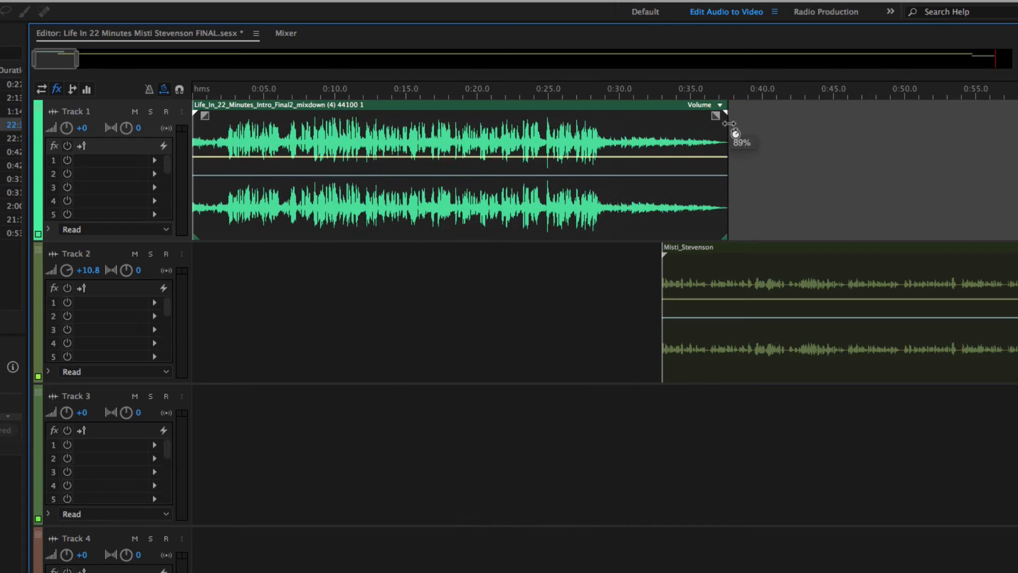
{"action": "left_click_drag", "start_coordinate": [728, 134], "coordinate": [691, 137]}
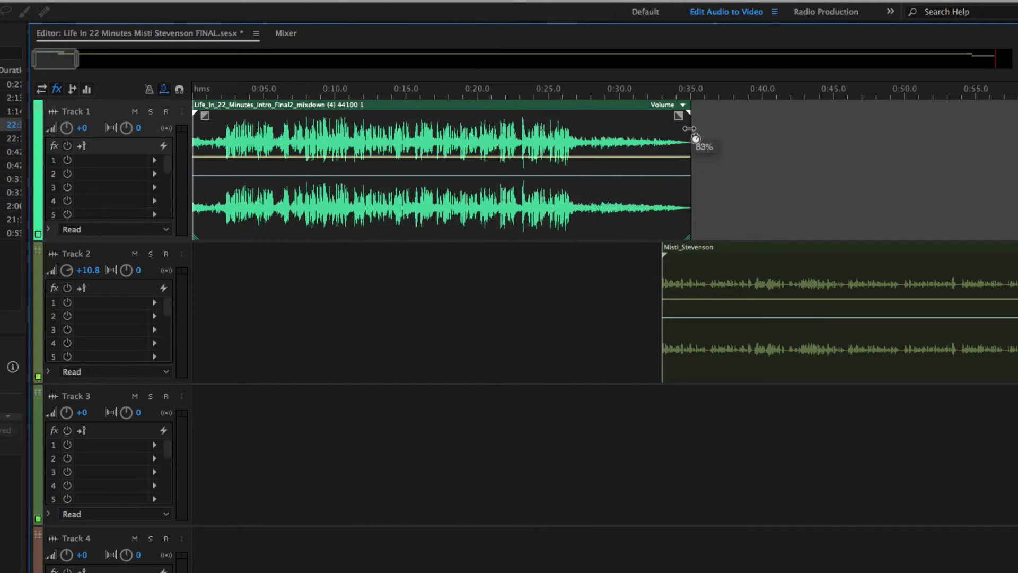
{"action": "left_click_drag", "start_coordinate": [693, 137], "coordinate": [602, 140]}
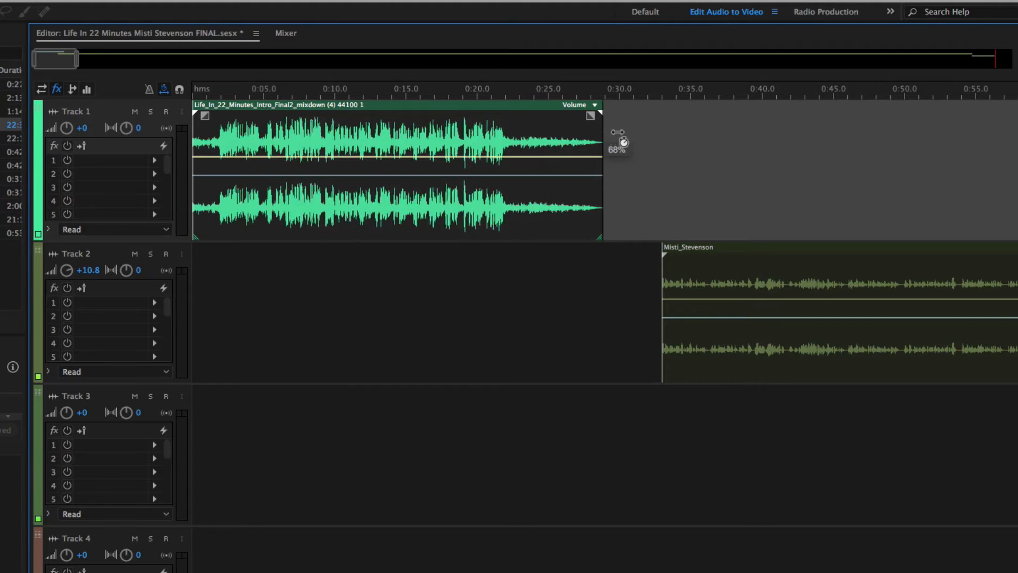
Lengthen the intro clip back through 104% and 116% to about 117%, then readjust it
{"action": "left_click_drag", "start_coordinate": [620, 134], "coordinate": [825, 138]}
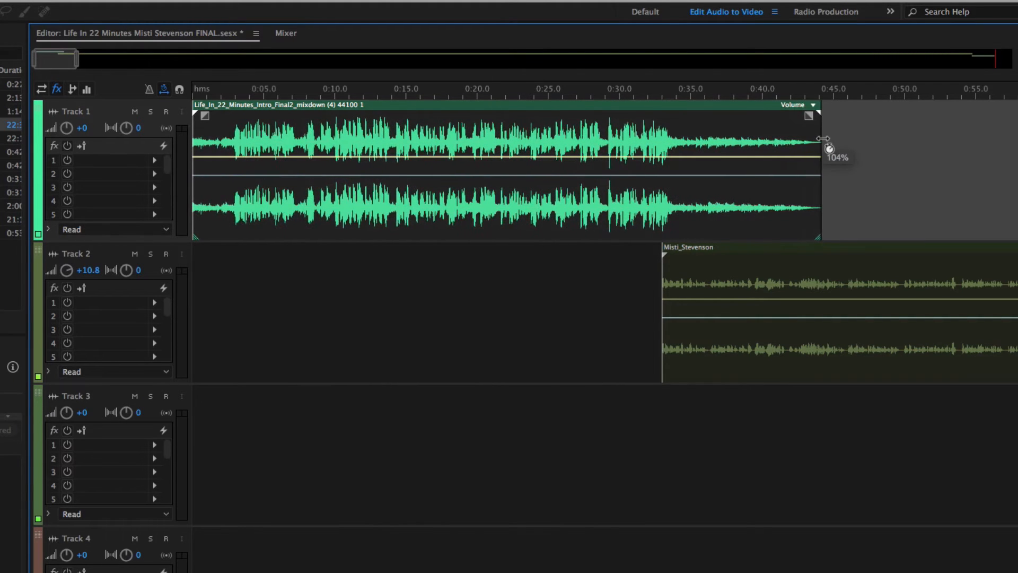
{"action": "left_click_drag", "start_coordinate": [821, 138], "coordinate": [899, 141]}
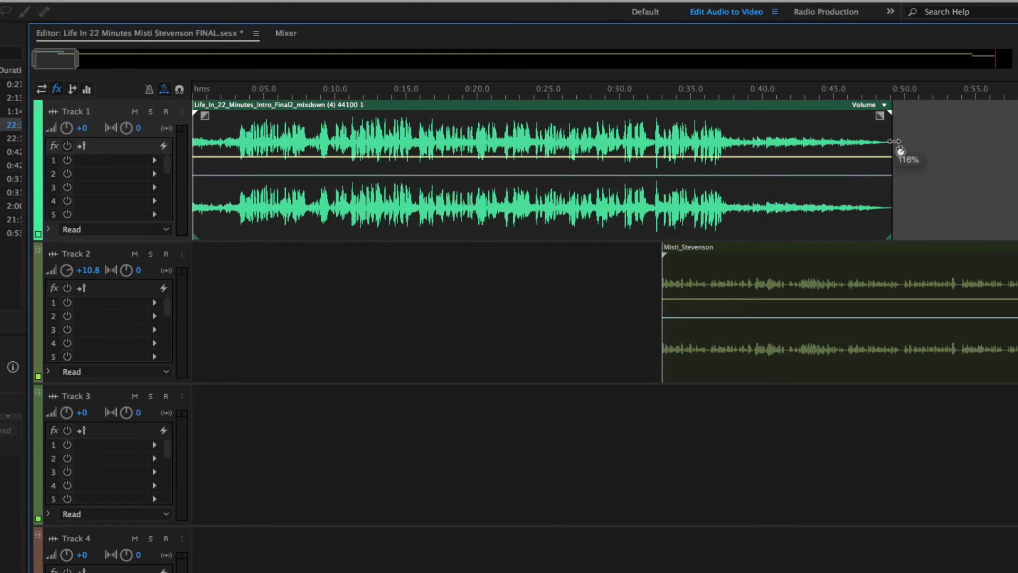
{"action": "left_click_drag", "start_coordinate": [899, 149], "coordinate": [901, 144]}
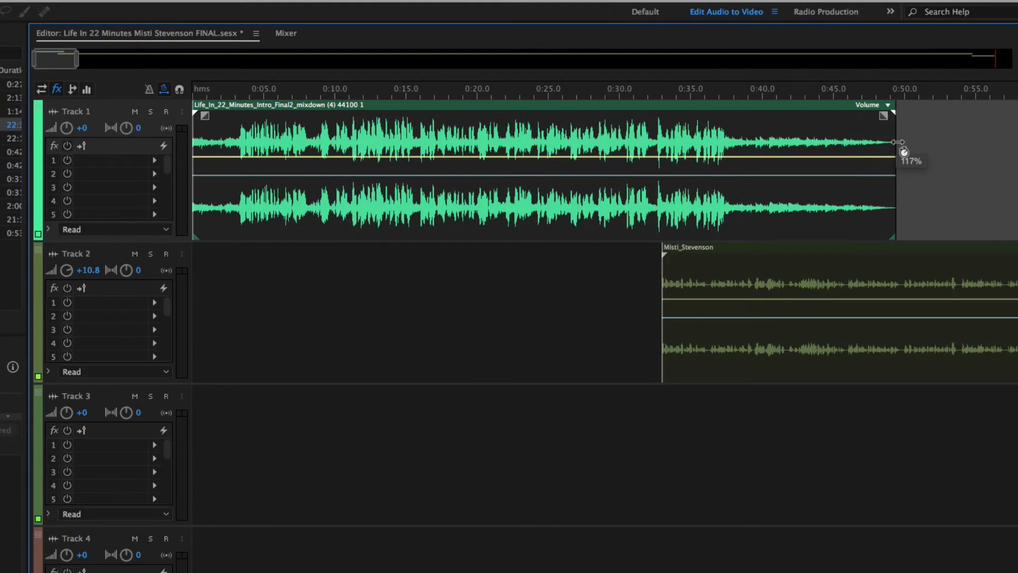
{"action": "left_click_drag", "start_coordinate": [896, 141], "coordinate": [643, 141]}
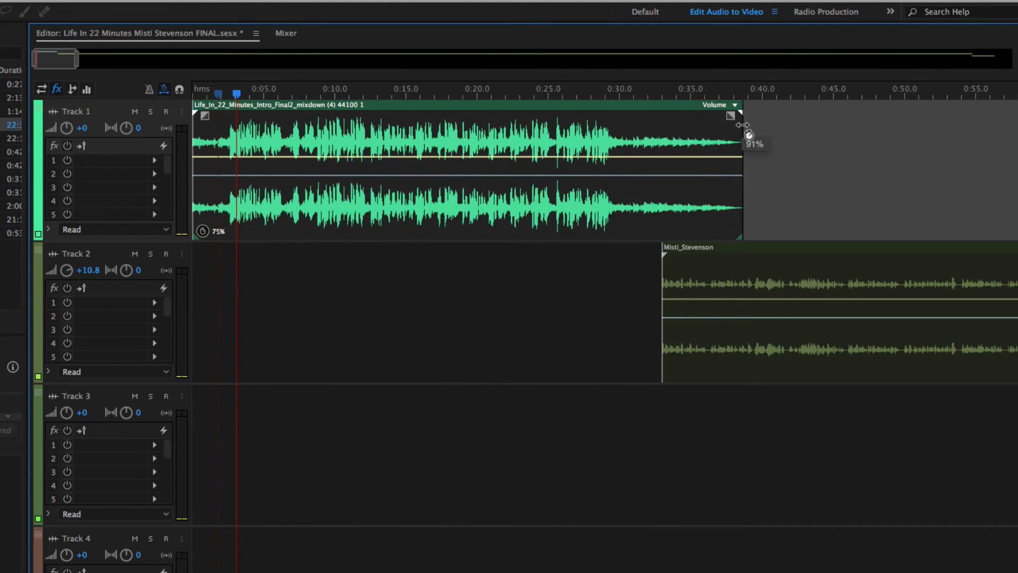
Set the intro clip's stretch readout to 75% of its original length
{"action": "left_click_drag", "start_coordinate": [748, 135], "coordinate": [758, 117]}
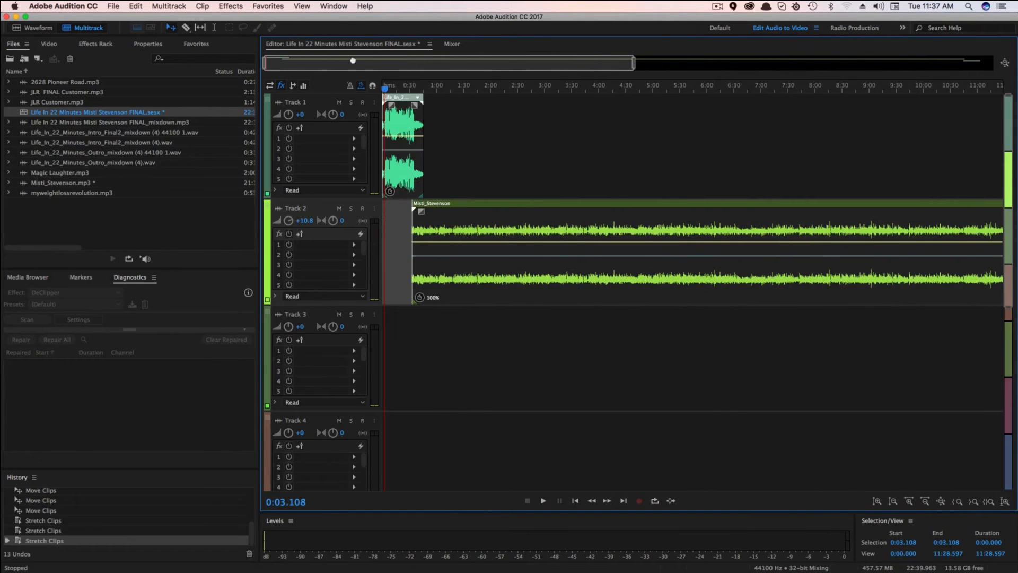
Zoom the multitrack editor out to show the full session timeline
{"action": "left_click_drag", "start_coordinate": [352, 60], "coordinate": [361, 61]}
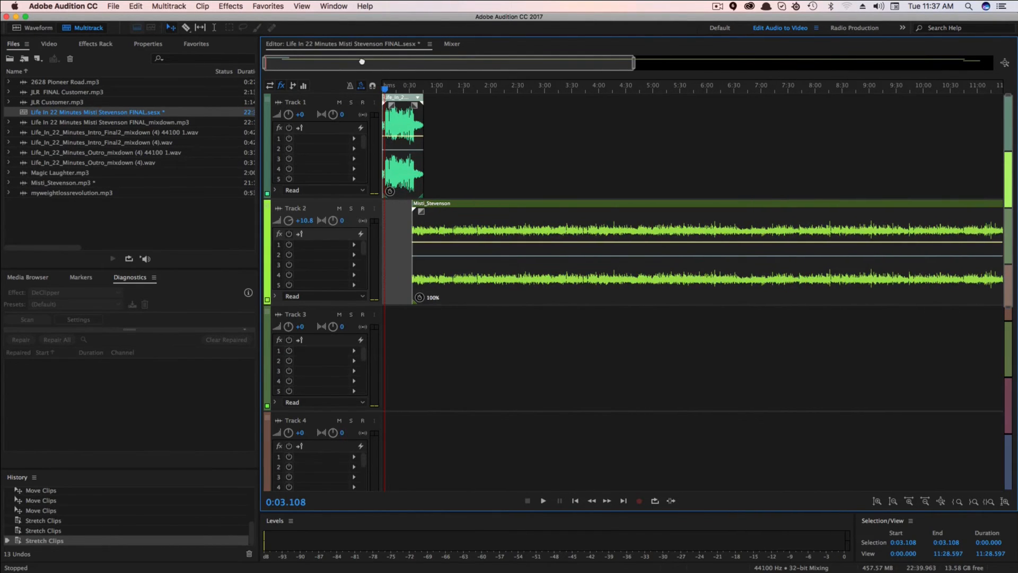